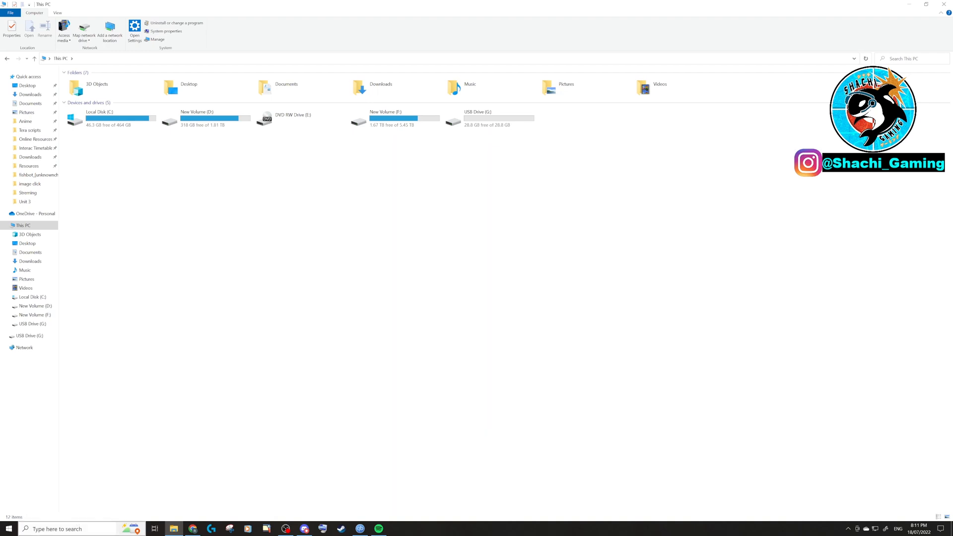
# Step: Search Windows for 'cmd' and launch Command Prompt
pyautogui.write('cmd')
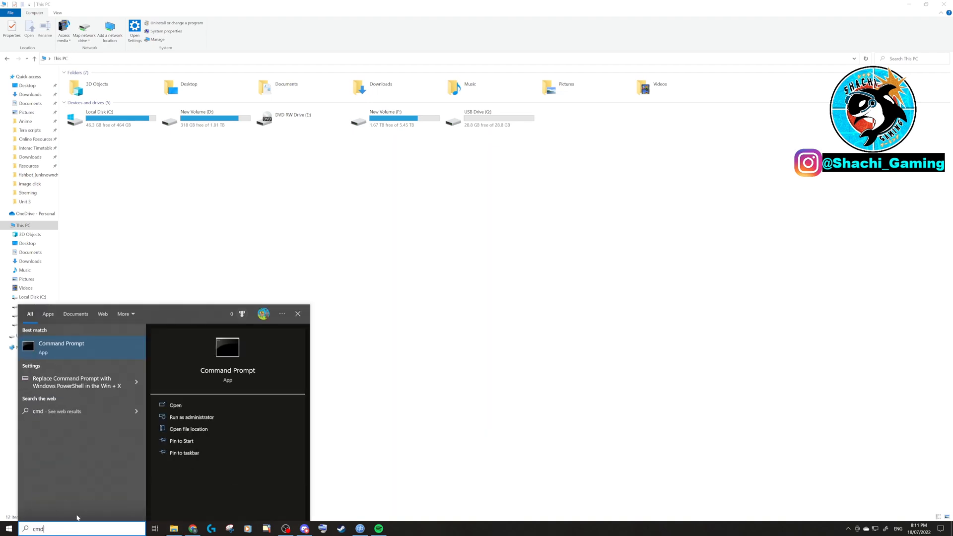
pyautogui.click(60, 344)
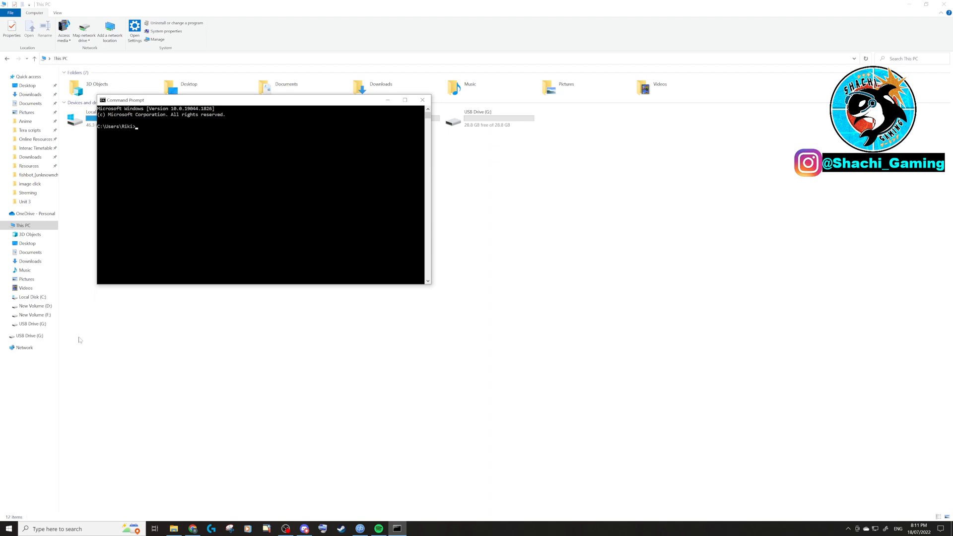
pyautogui.moveTo(221, 258)
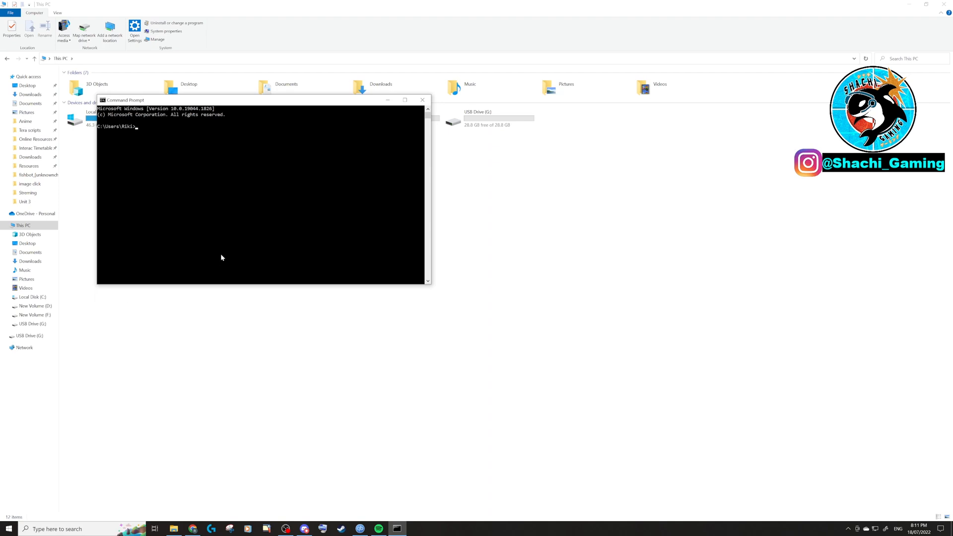
# Step: Start DiskPart and list disks, confirming Disk 3 is the 28 GB USB drive
pyautogui.write('dis')
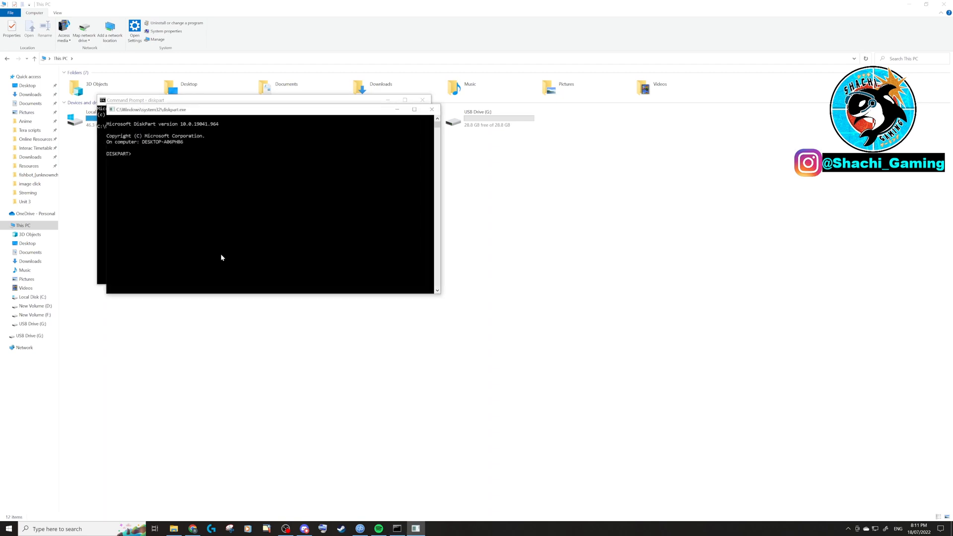
pyautogui.write('list dic')
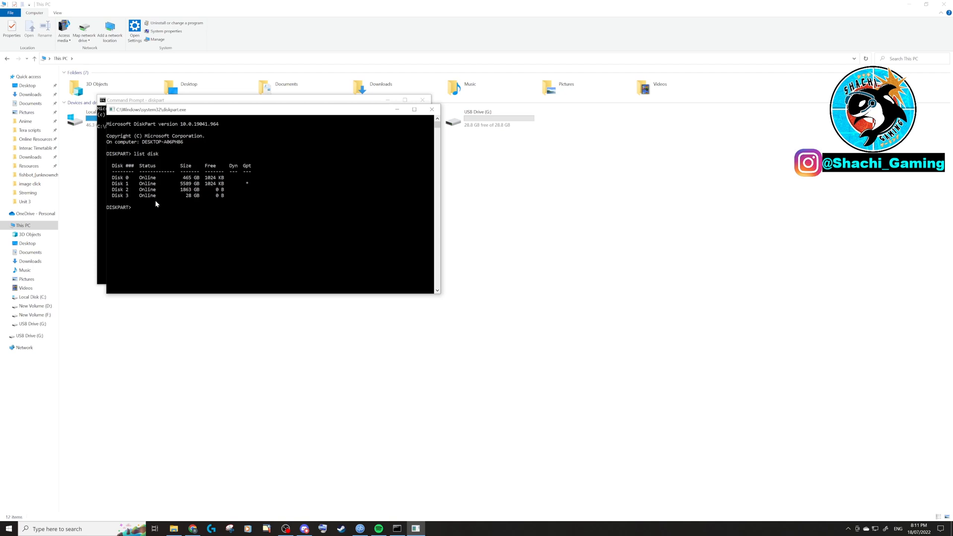
pyautogui.moveTo(192, 179)
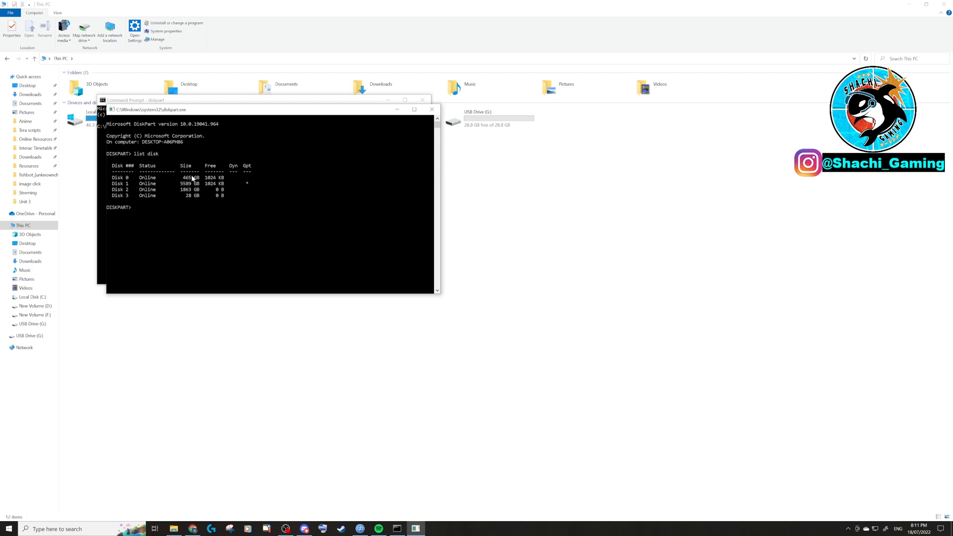
pyautogui.moveTo(181, 190)
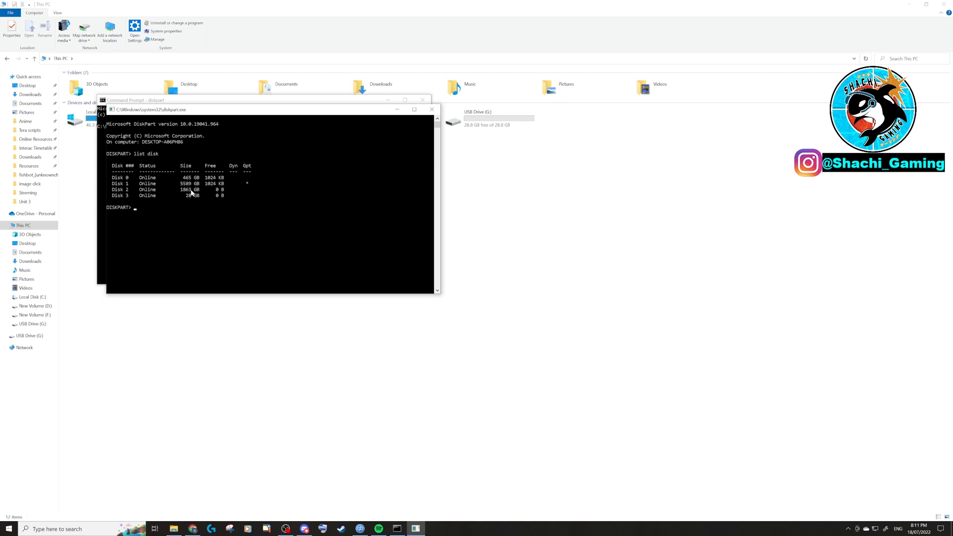
pyautogui.moveTo(191, 195)
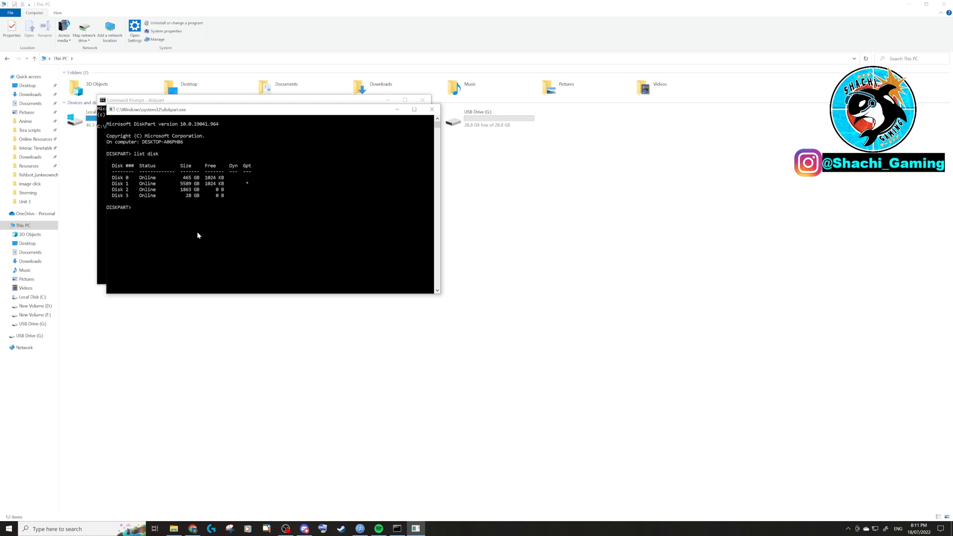
# Step: Select Disk 3, the 28 GB USB drive, and clean it
pyautogui.write('select disk')
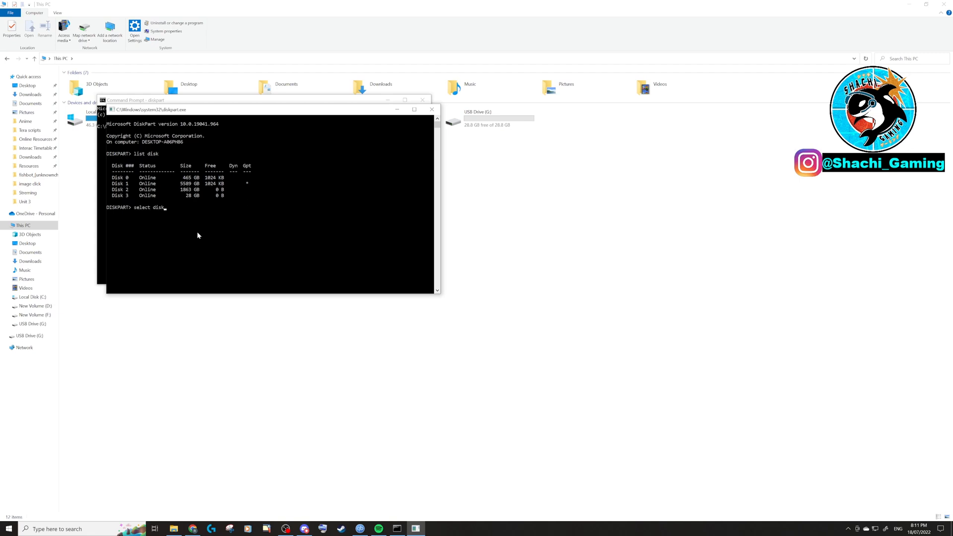
pyautogui.write('3')
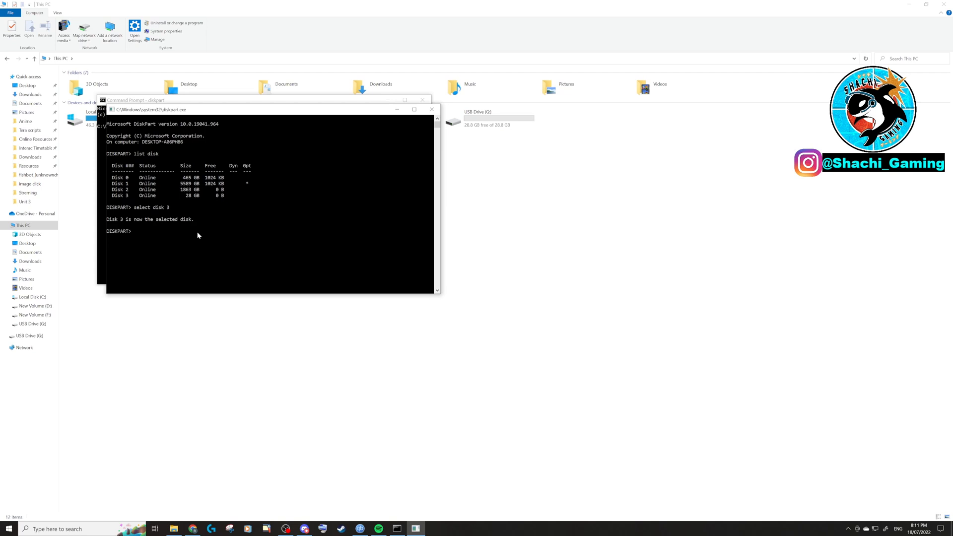
pyautogui.write('clea')
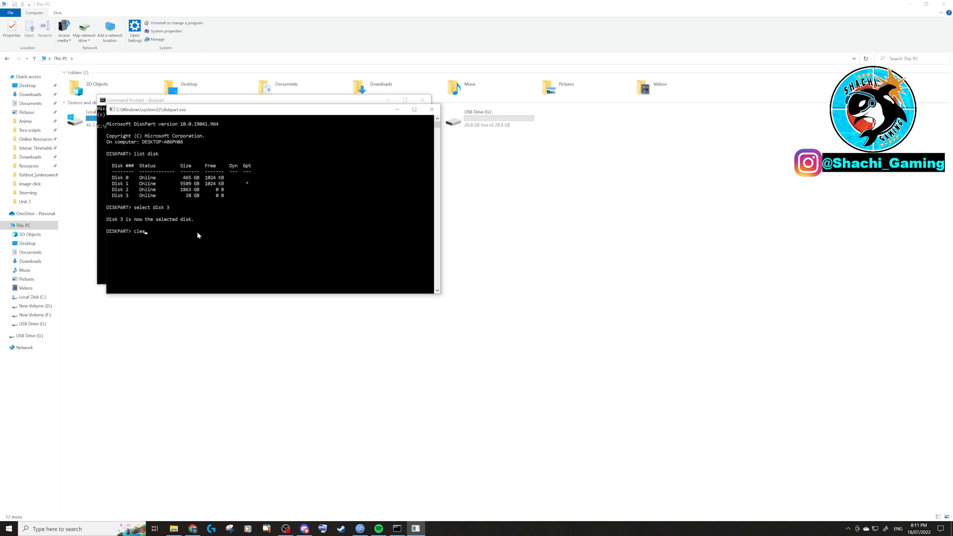
pyautogui.write('n')
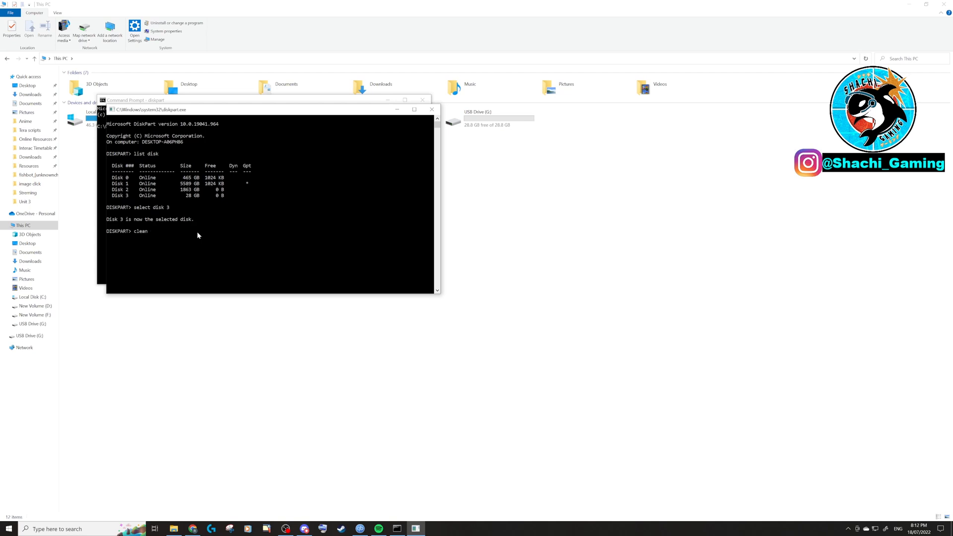
pyautogui.press('Return')
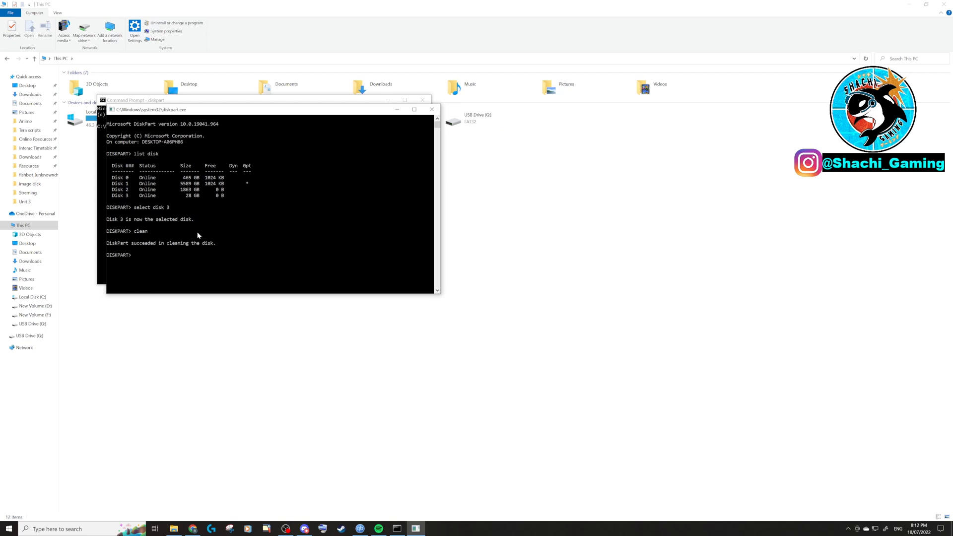
# Step: Create a primary partition on Disk 3 and select partition 1
pyautogui.write('create partition')
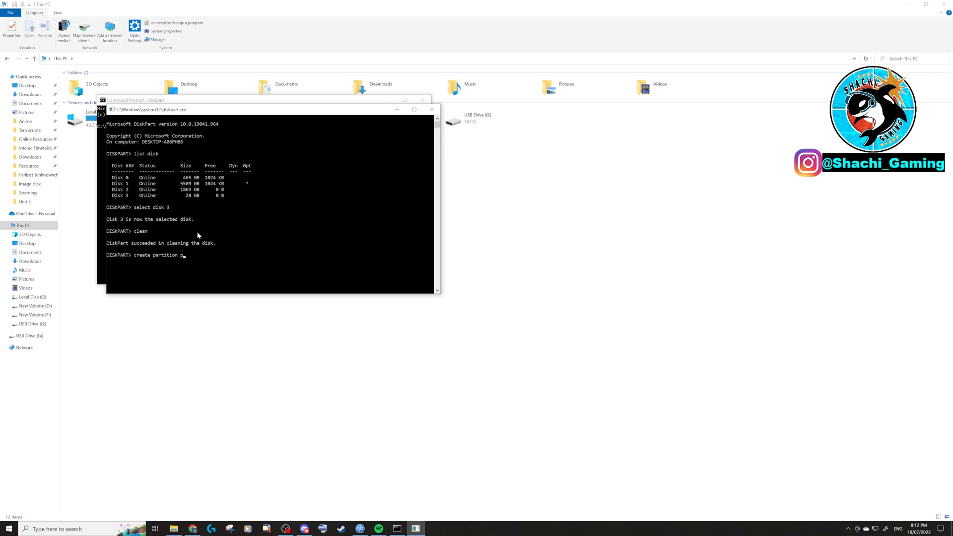
pyautogui.write('primary')
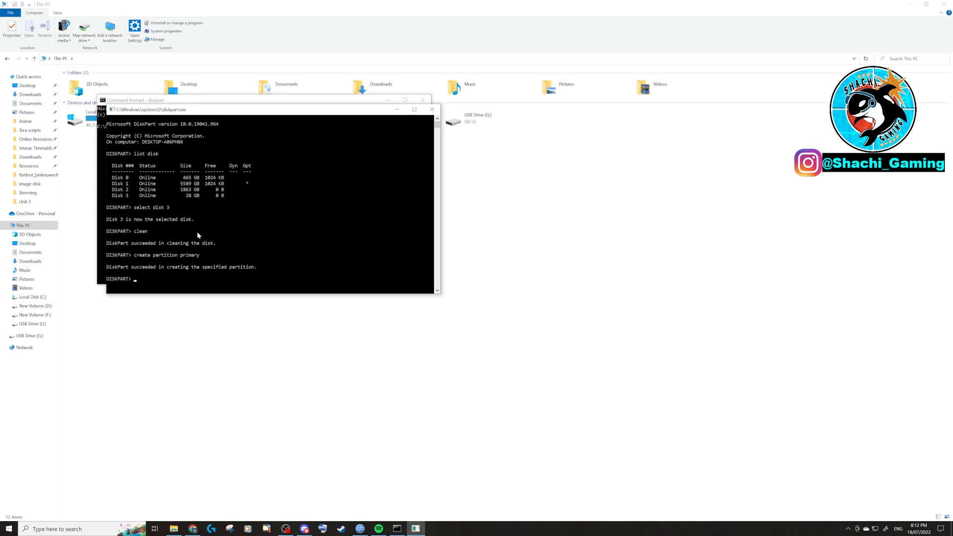
pyautogui.write('select partition 1')
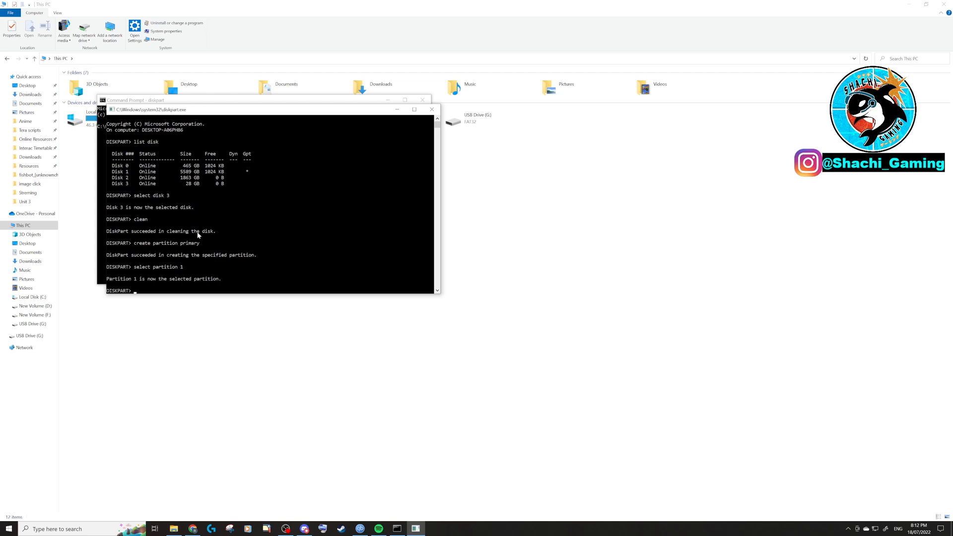
# Step: Quick-format partition 1 with fs=FAT32, then begin the assign letter command
pyautogui.write('format')
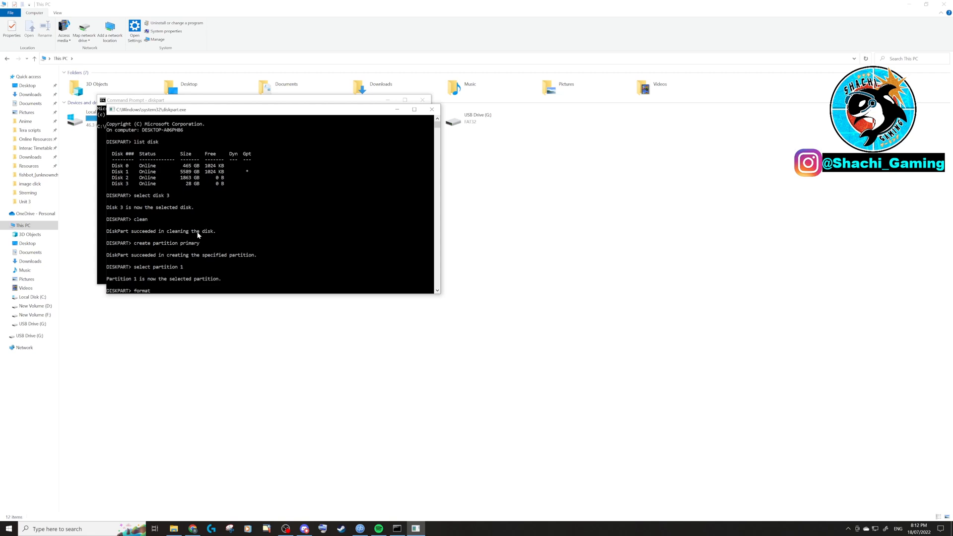
pyautogui.write('fs')
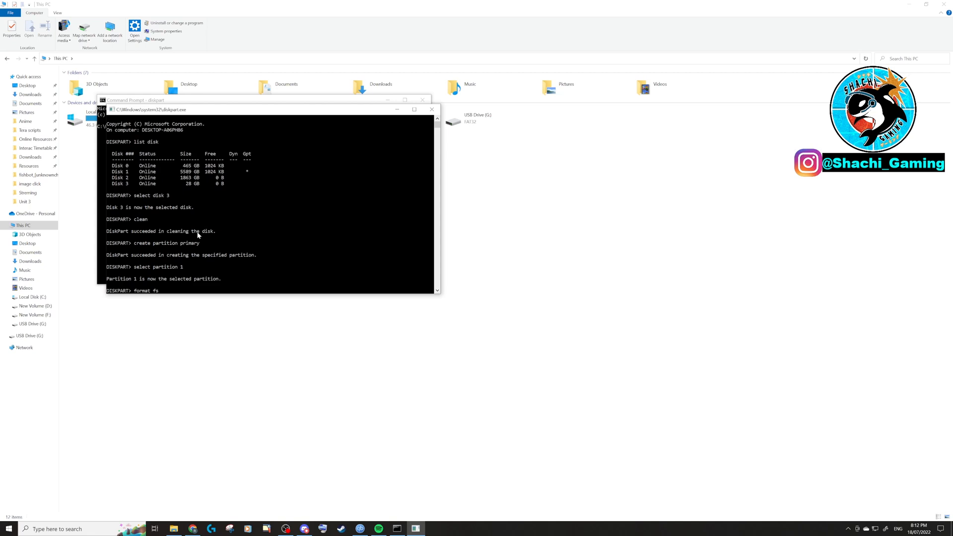
pyautogui.write('=FAT')
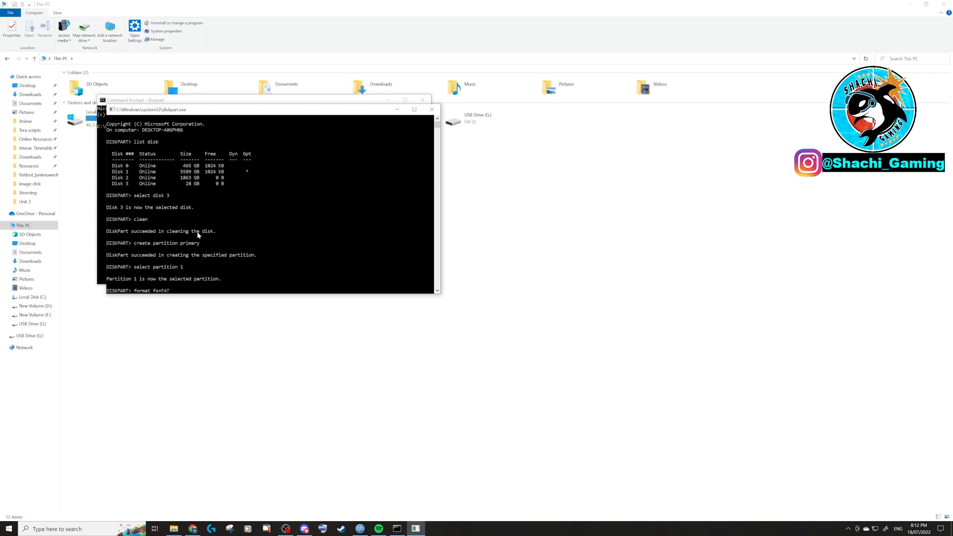
pyautogui.write('32')
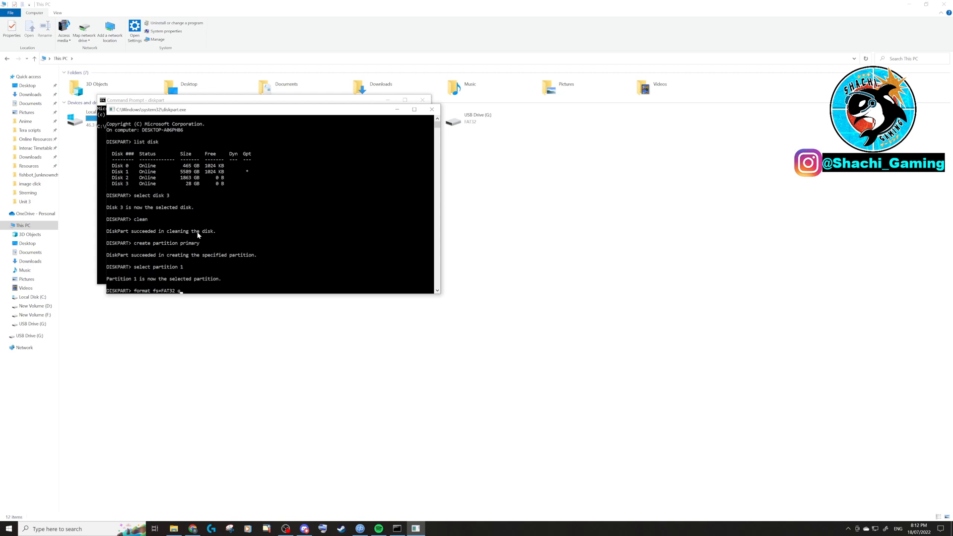
pyautogui.write('quick')
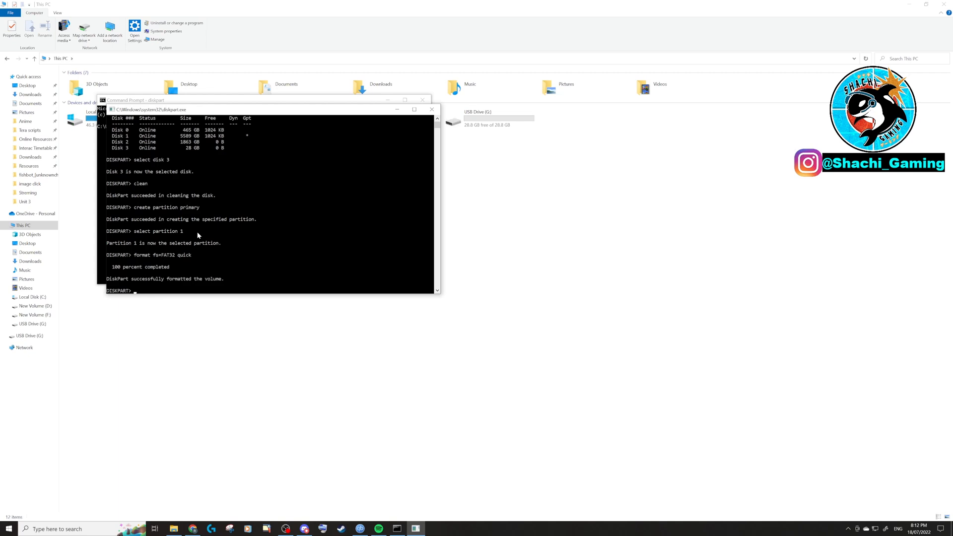
pyautogui.write('Assign letter')
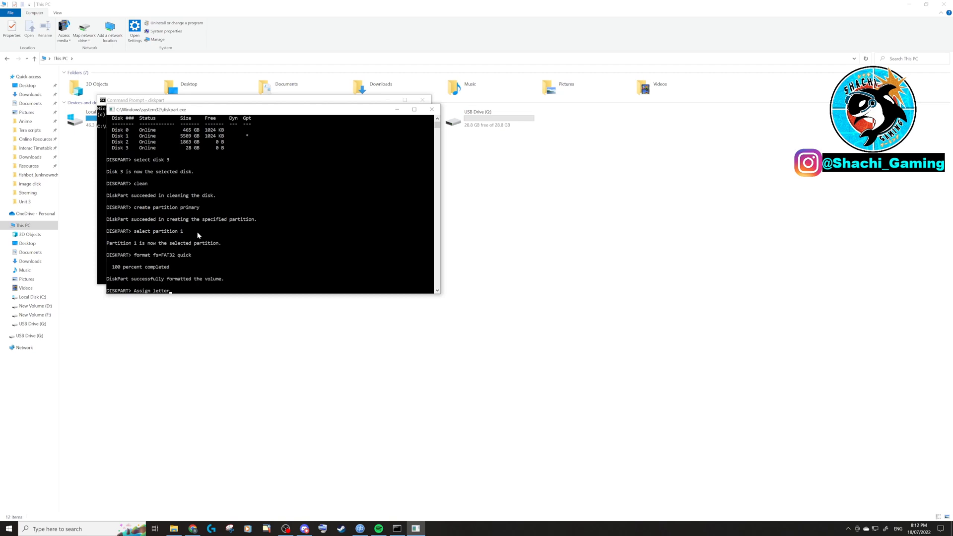